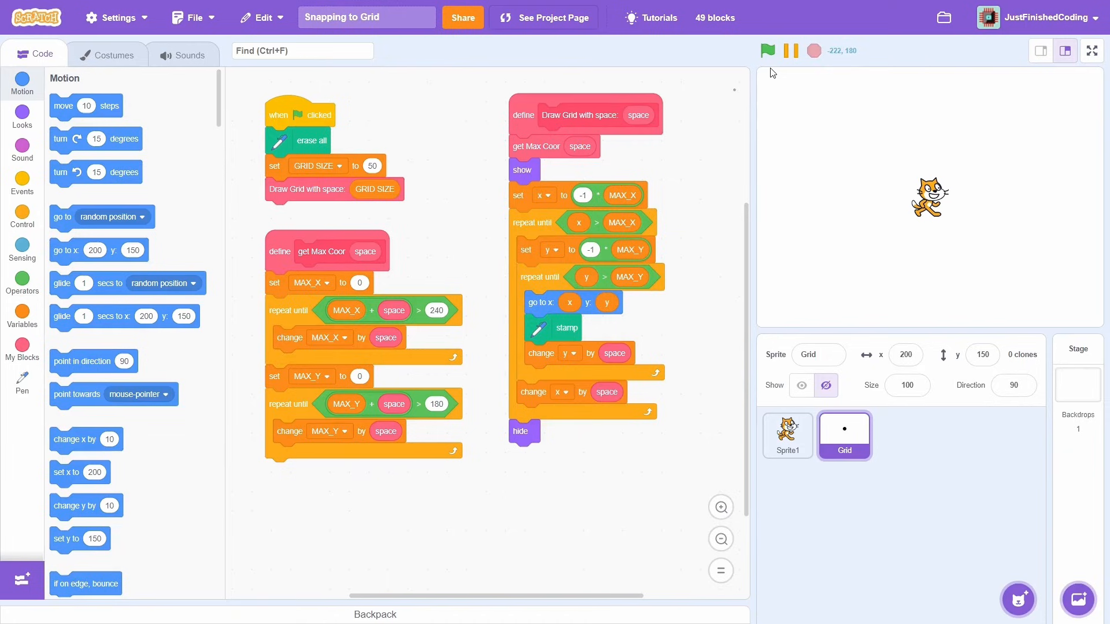
Step: Run the Grid sprite to stamp the dot grid, then select Sprite1 (the cat) for editing
left_click(766, 51)
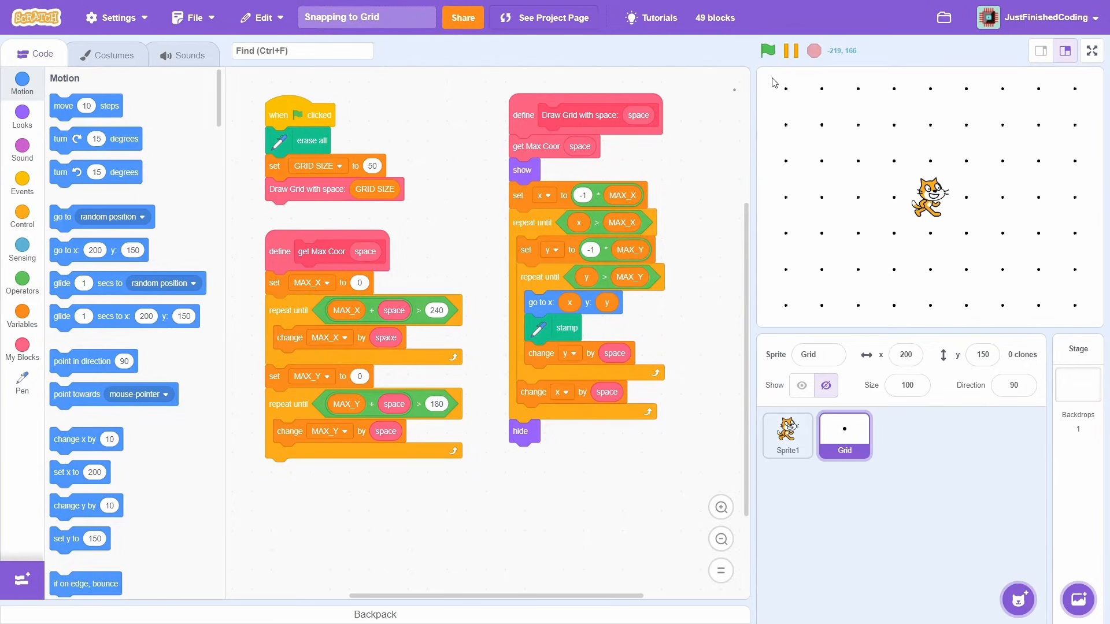
left_click(786, 435)
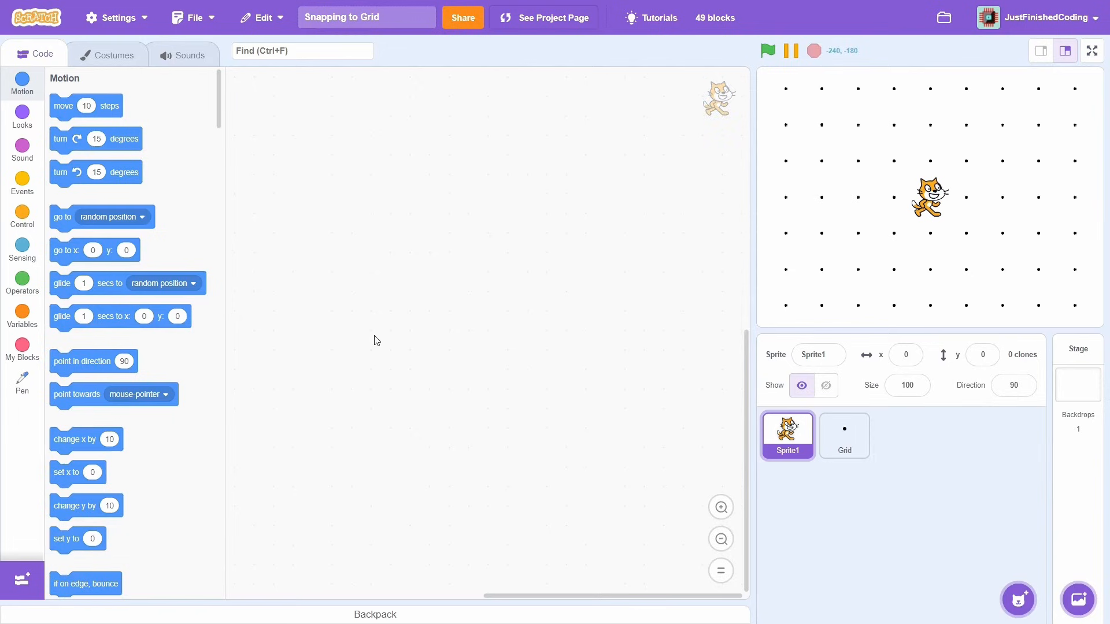
Step: Assemble when-flag-clicked > forever > set x and set y to round(mouse / GRID SIZE) * GRID SIZE
left_click(22, 183)
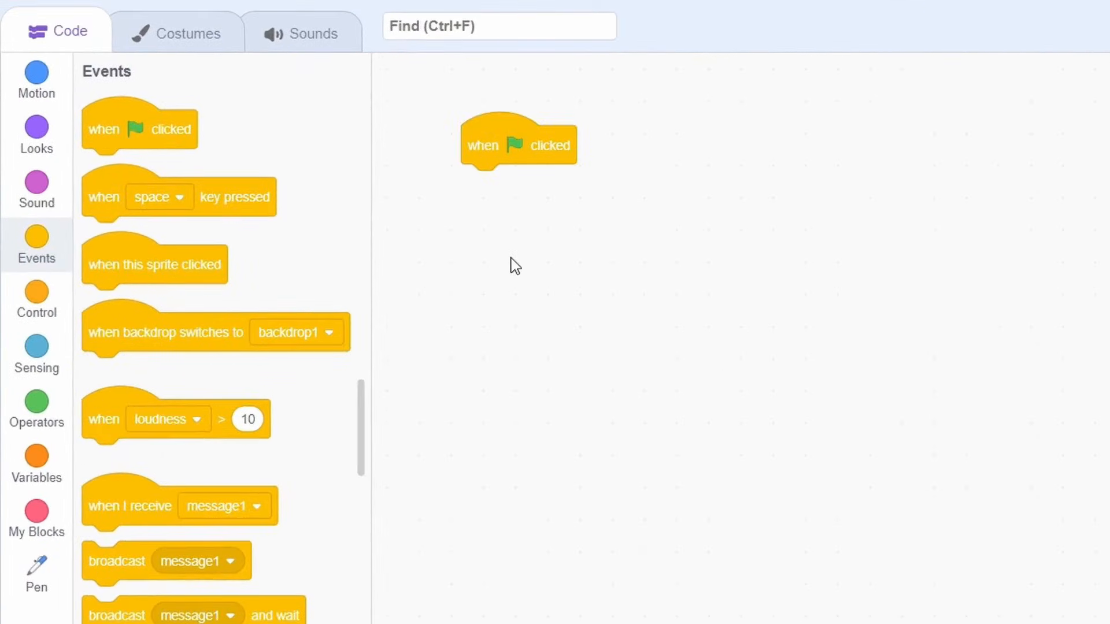
left_click(36, 300)
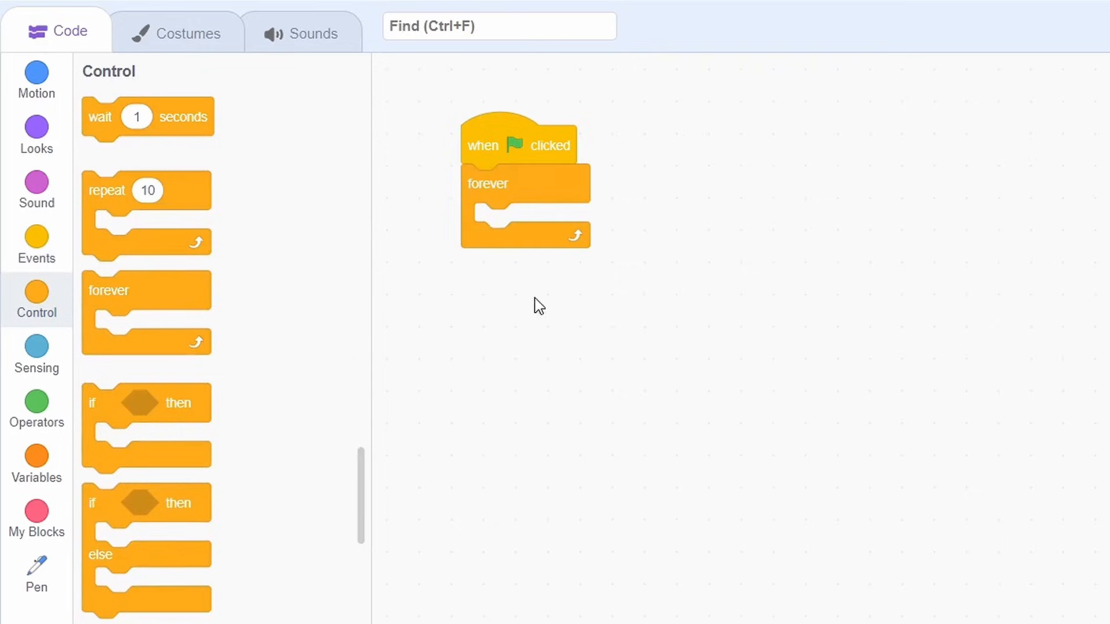
left_click(36, 80)
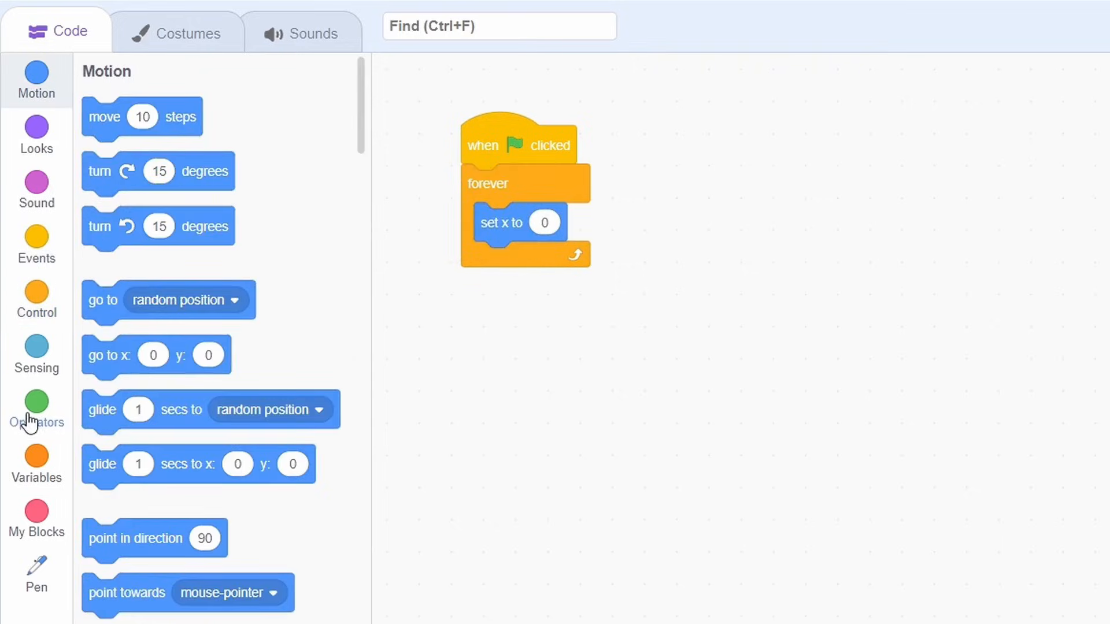
left_click(36, 410)
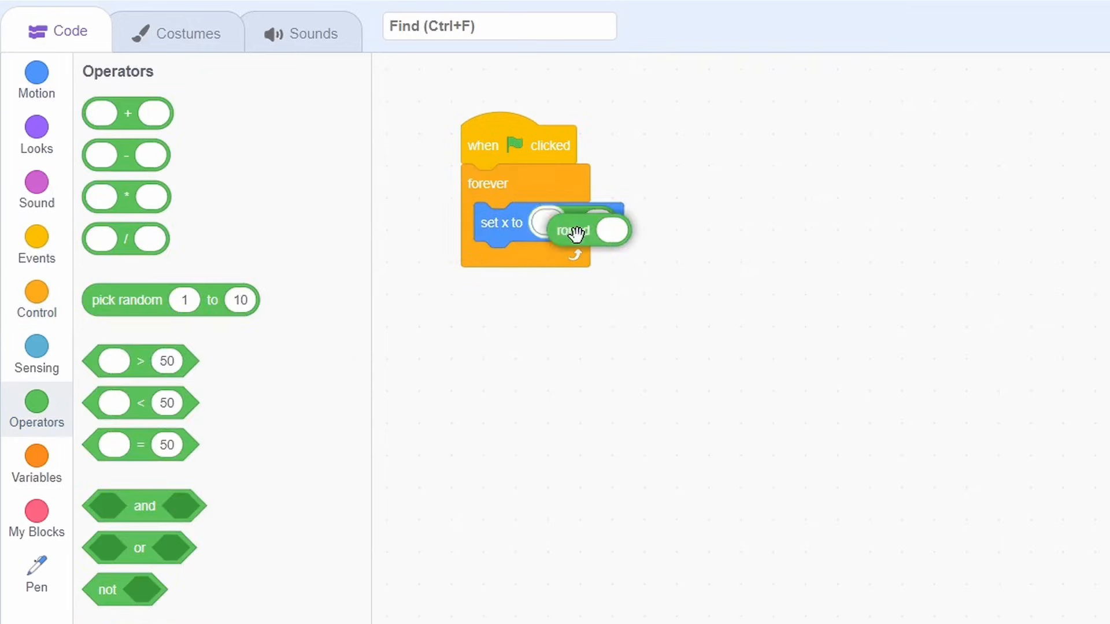
left_click(36, 347)
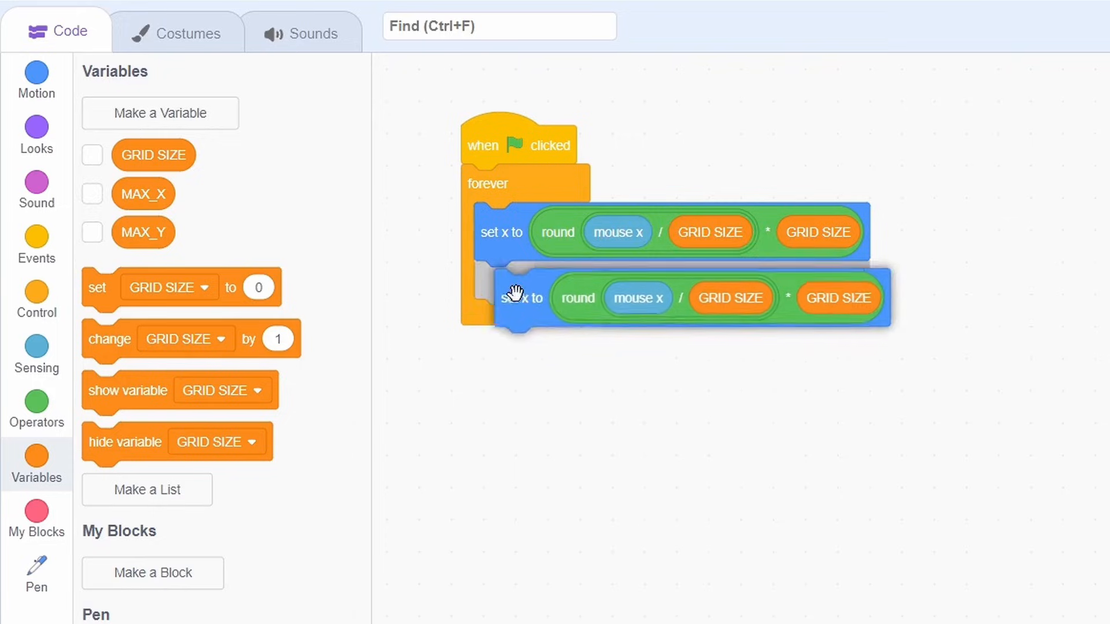
left_click_drag(520, 298, 501, 289)
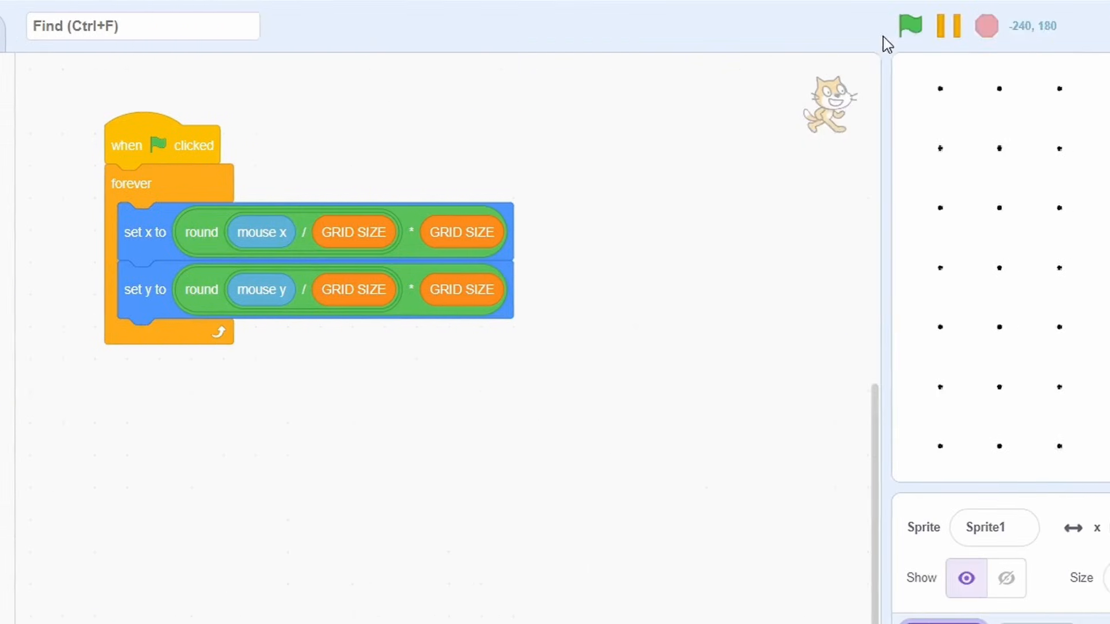
Step: Run the snapping script and move the mouse to watch the cat jump in grid steps
left_click(910, 26)
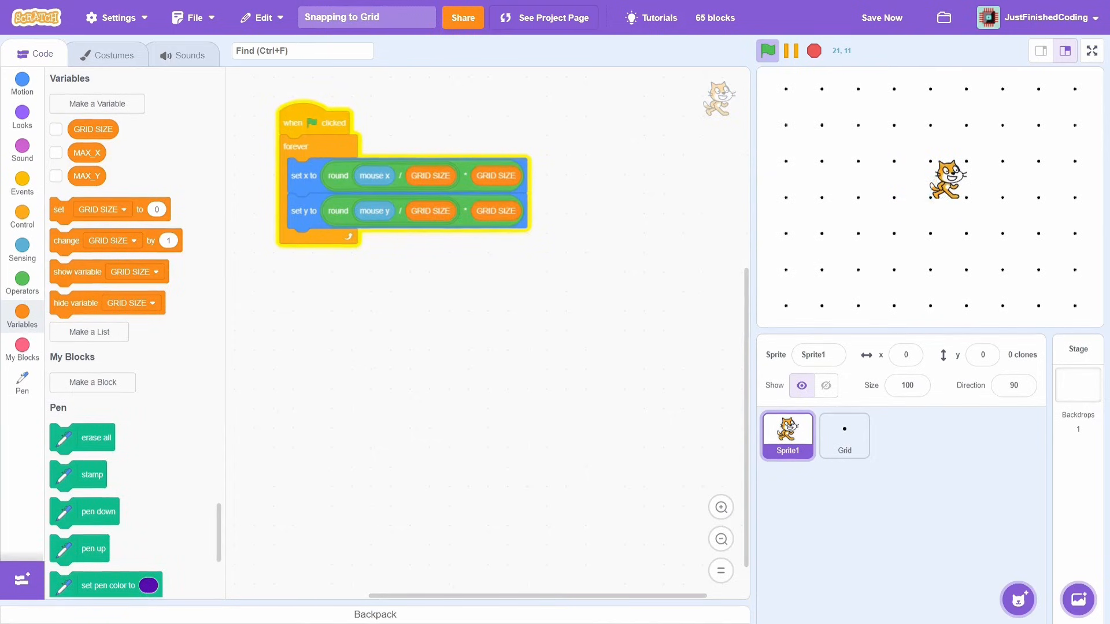
Step: Stop the project, wrap mouse x and y as (value - 25) with + 25 after, and rerun
left_click(22, 82)
type("25")
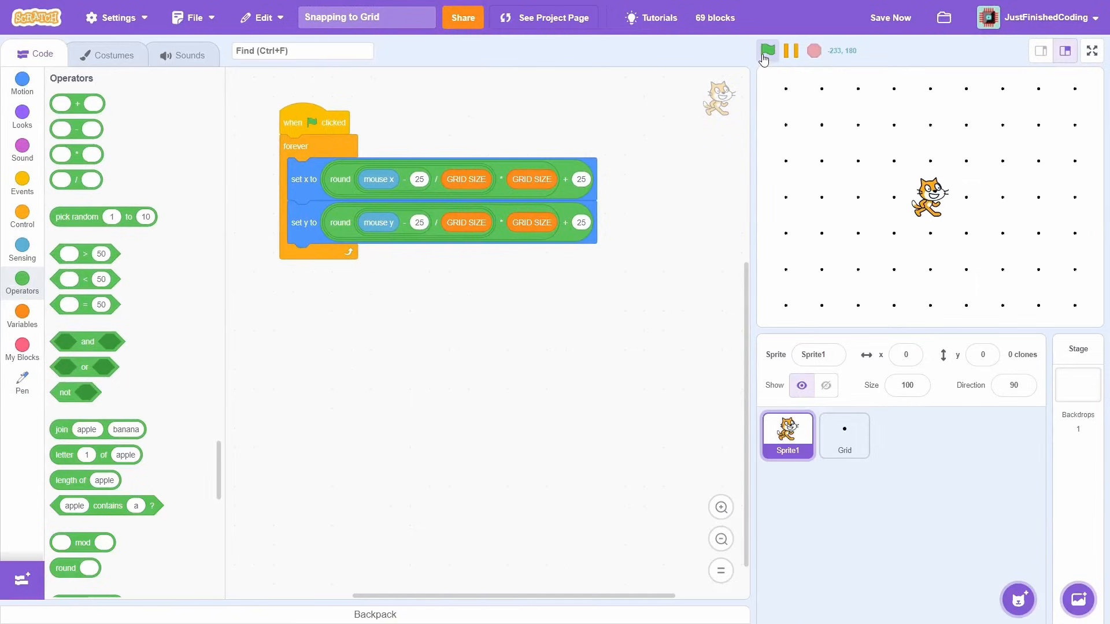
left_click(766, 50)
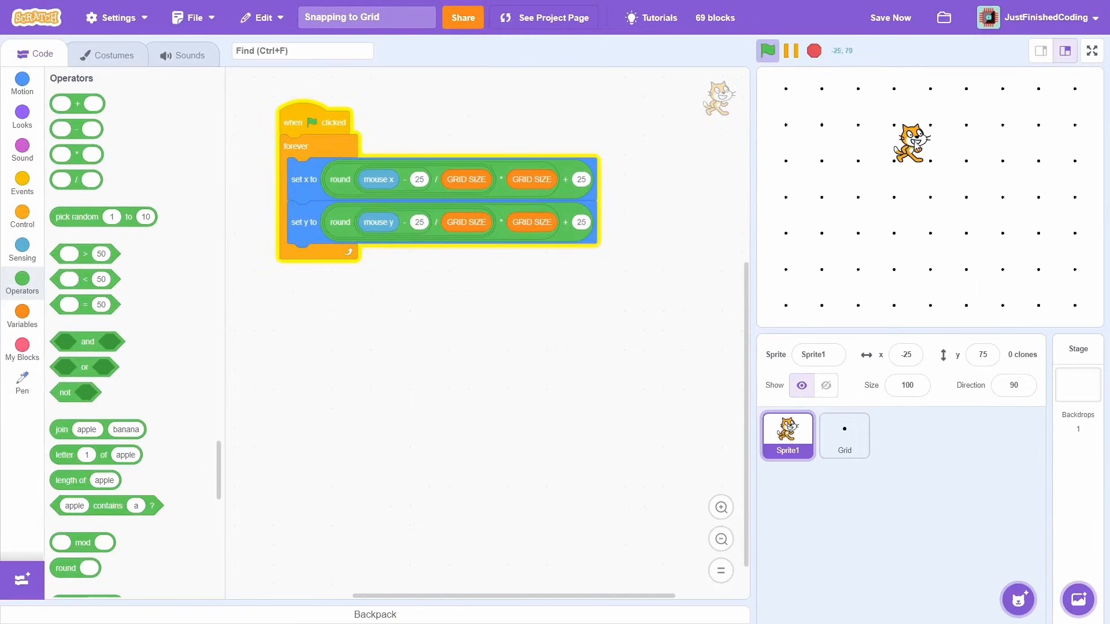